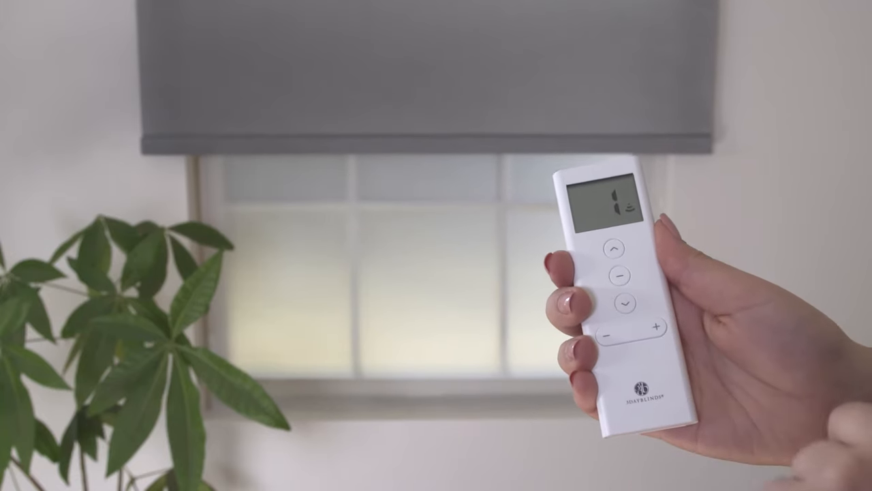
left_click(614, 251)
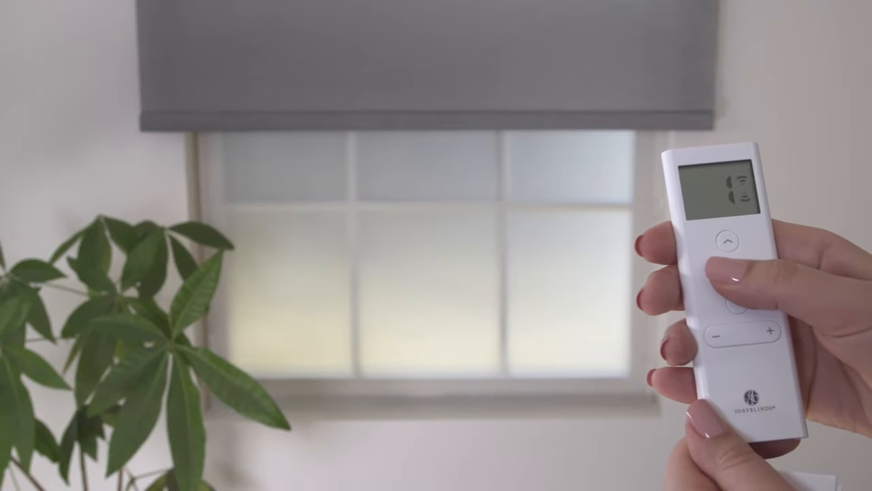
left_click(728, 240)
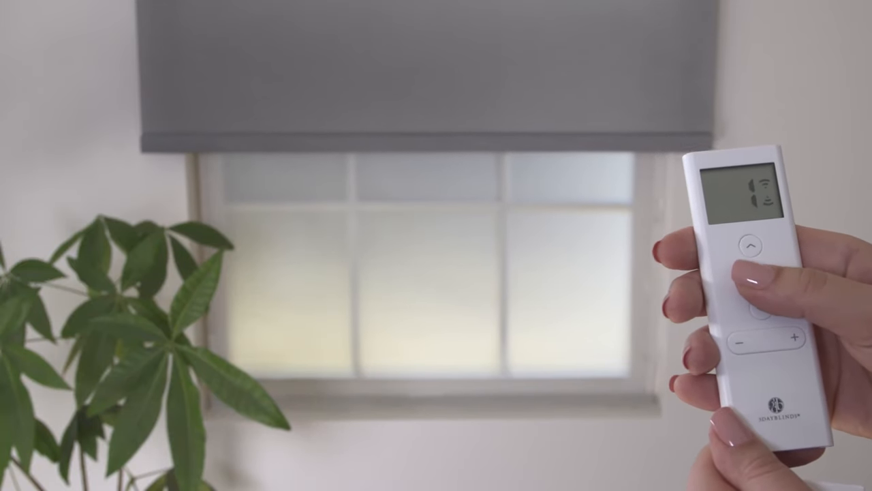
left_click(747, 245)
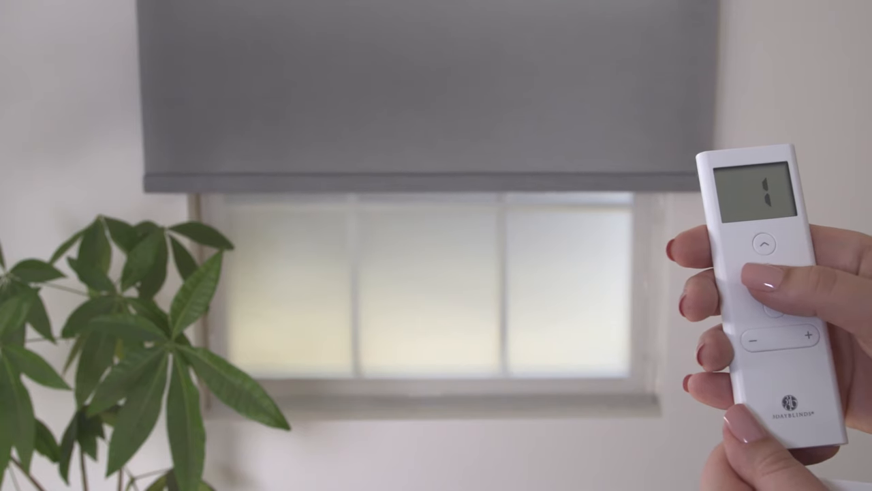